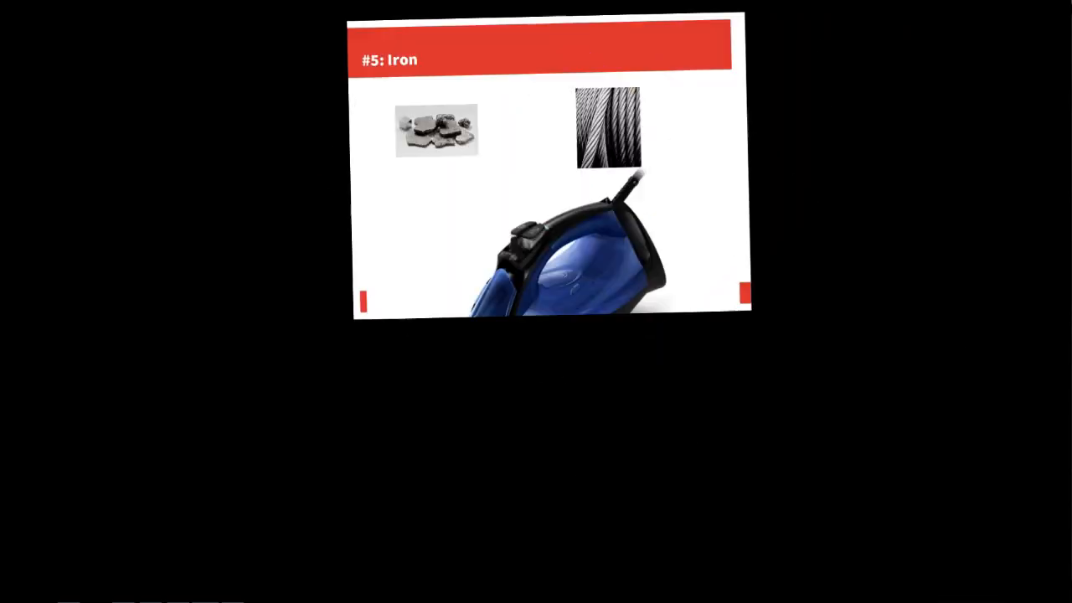
# - Advance the slideshow through the element-ranking slides up to and past the Selenium slide
pyautogui.press('right')
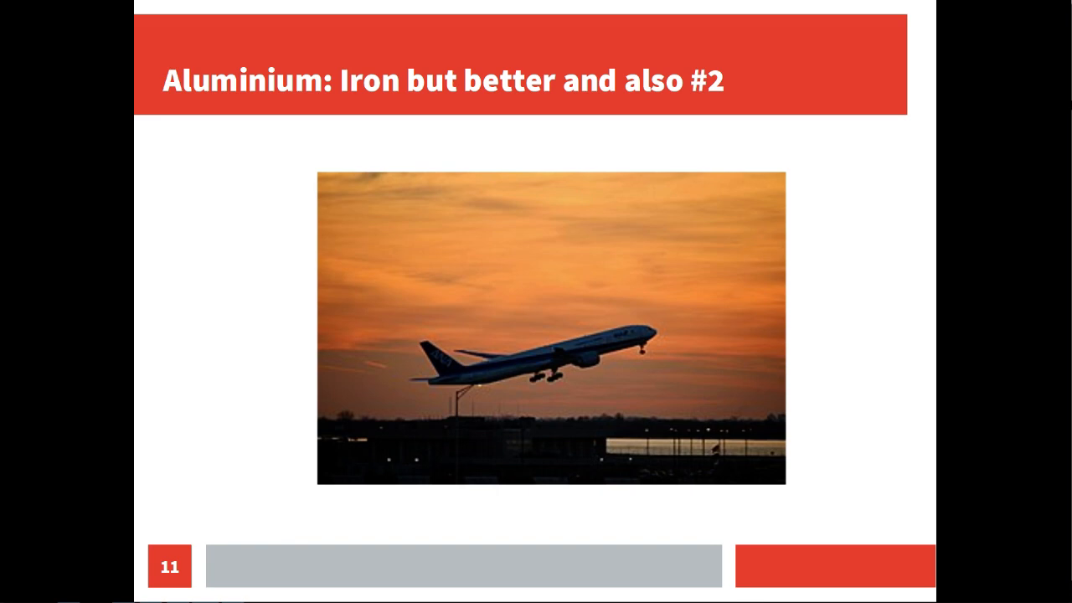
pyautogui.press('Right')
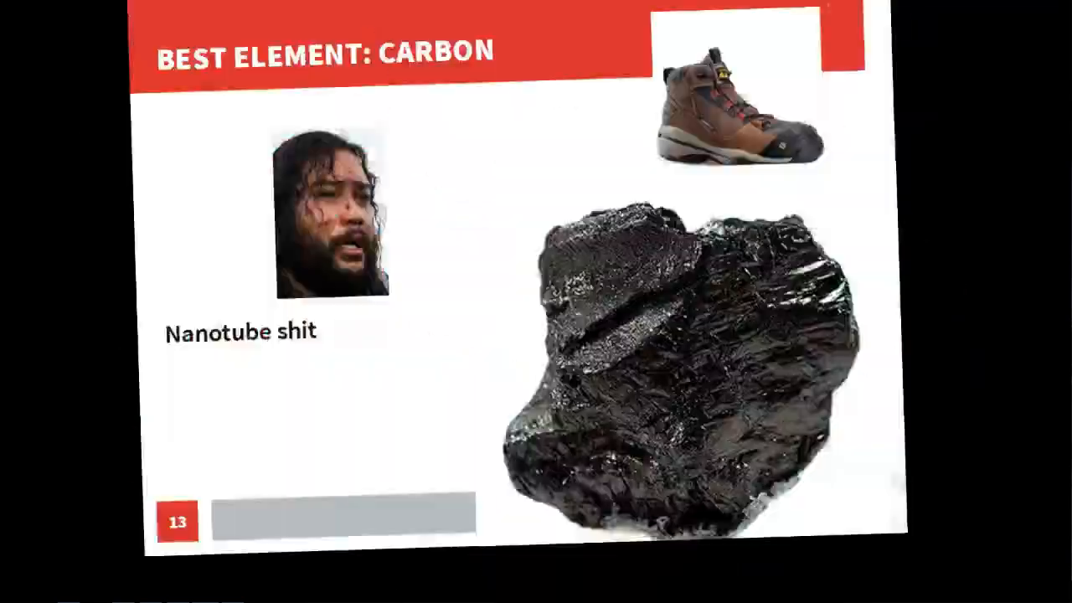
pyautogui.press('right')
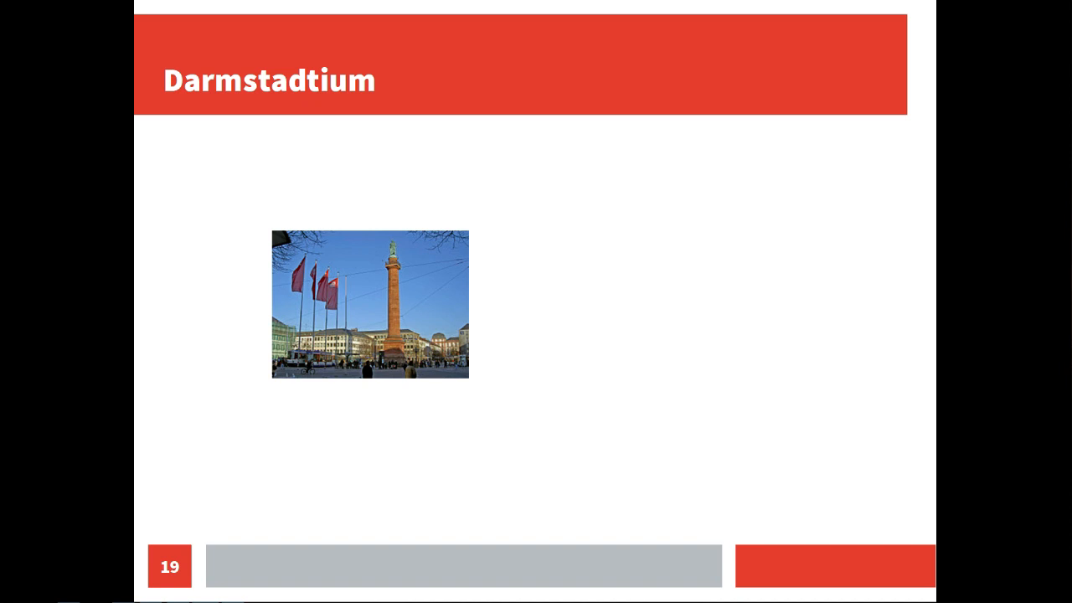
pyautogui.moveTo(7, 593)
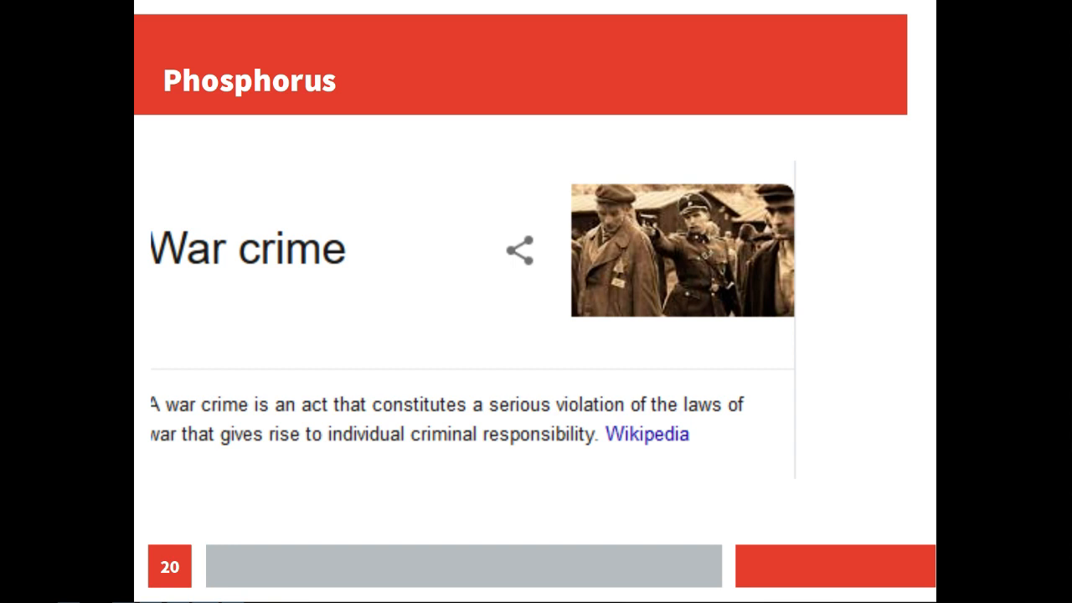
pyautogui.press('Right')
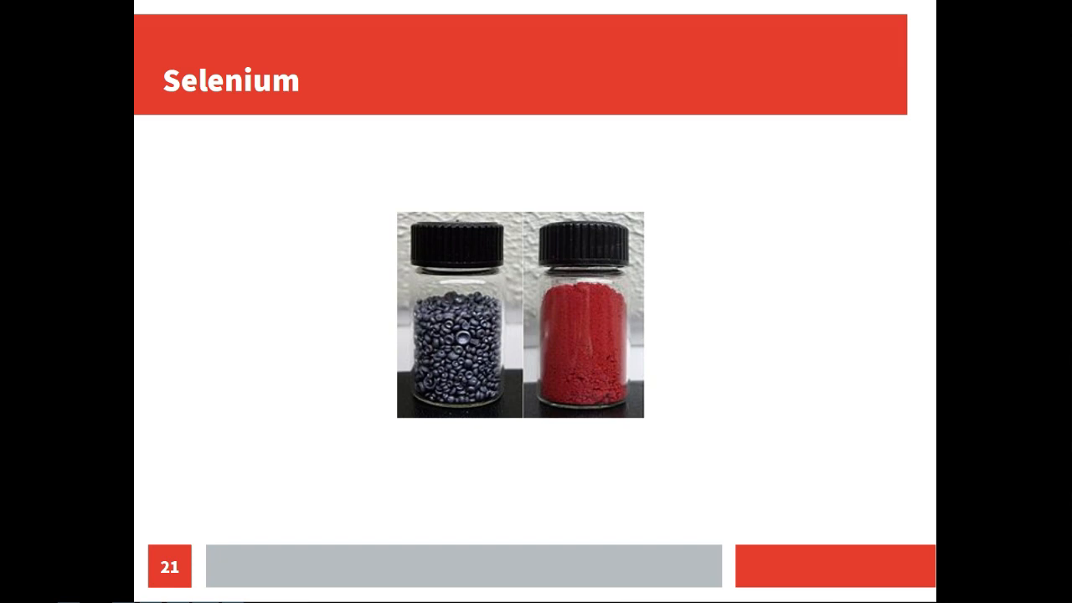
pyautogui.press('right')
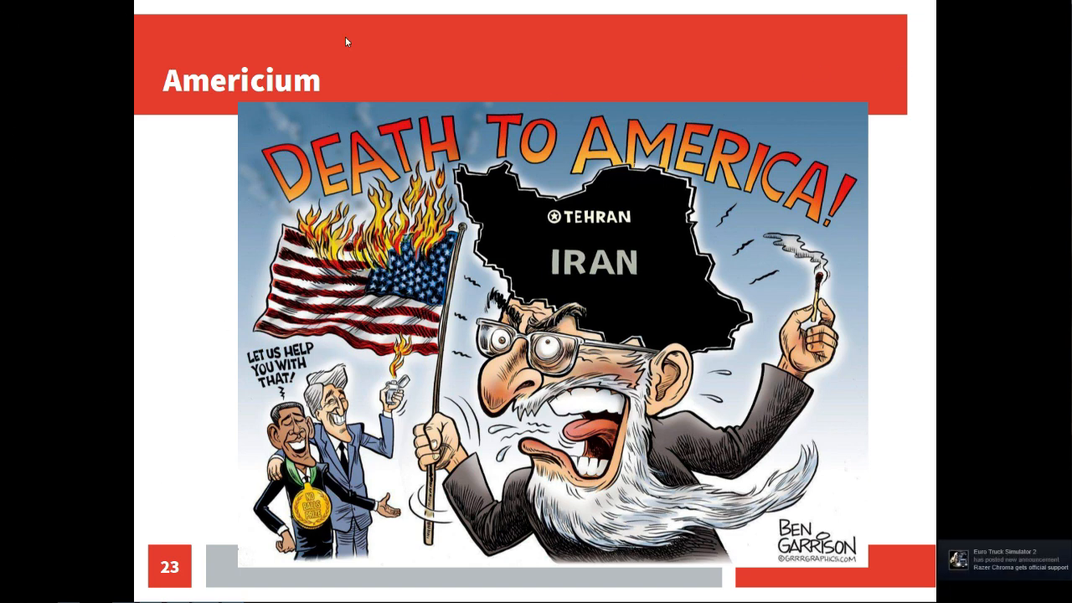
pyautogui.moveTo(318, 141)
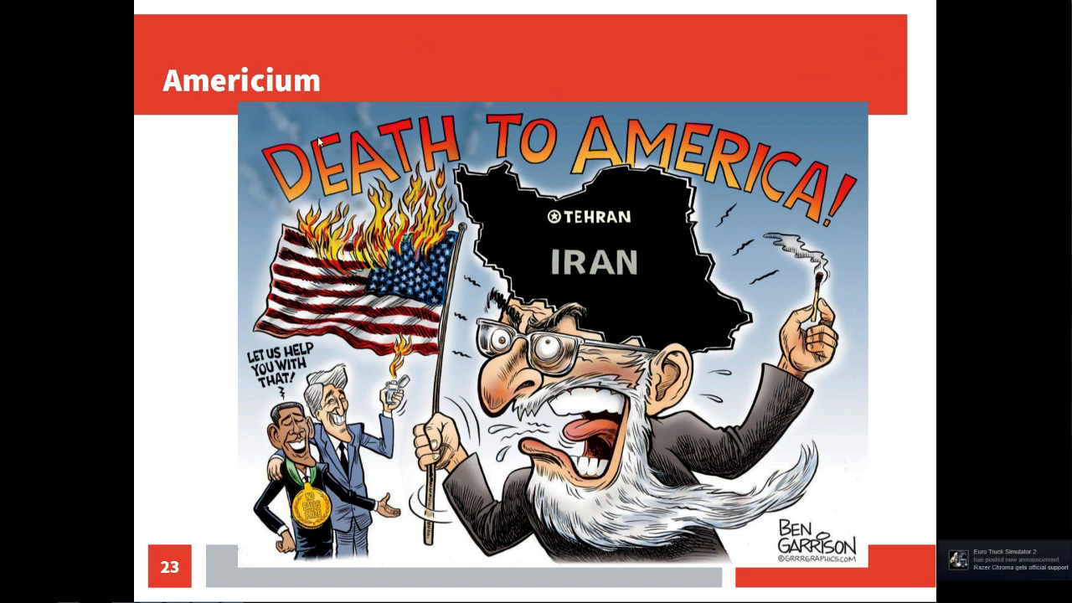
pyautogui.moveTo(846, 149)
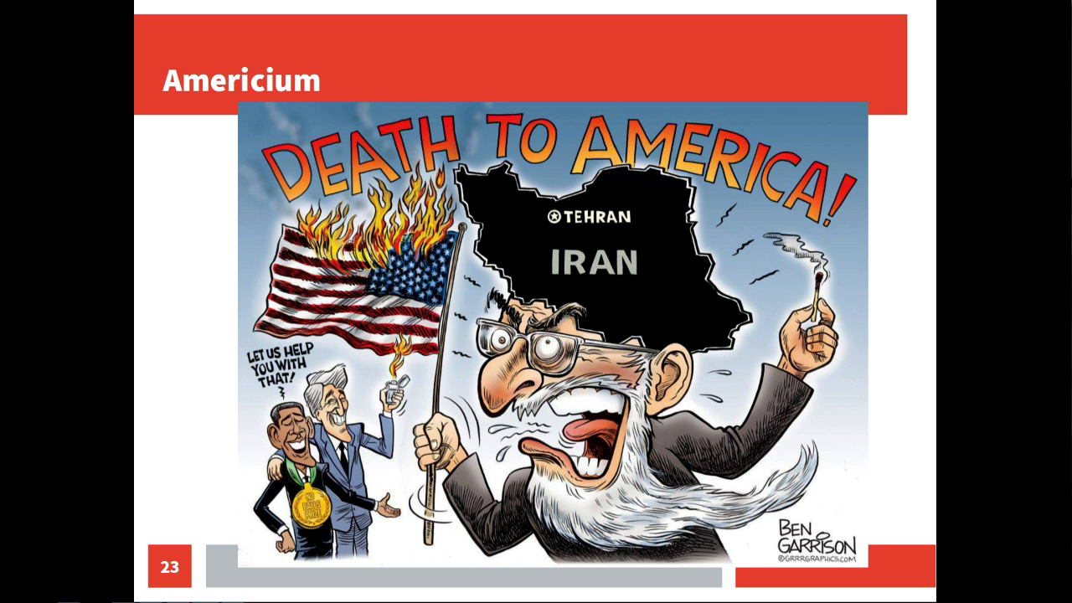
# - Advance past the Americium, Lead and thank-you slides to Sources, then bring up the OBS recording window
pyautogui.press('Right')
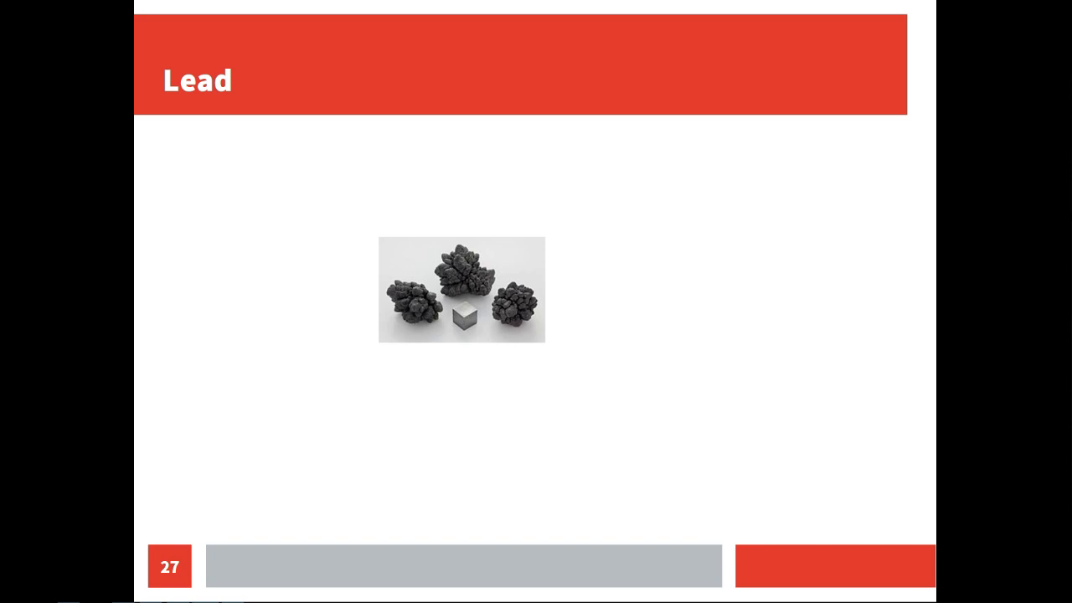
pyautogui.press('Right')
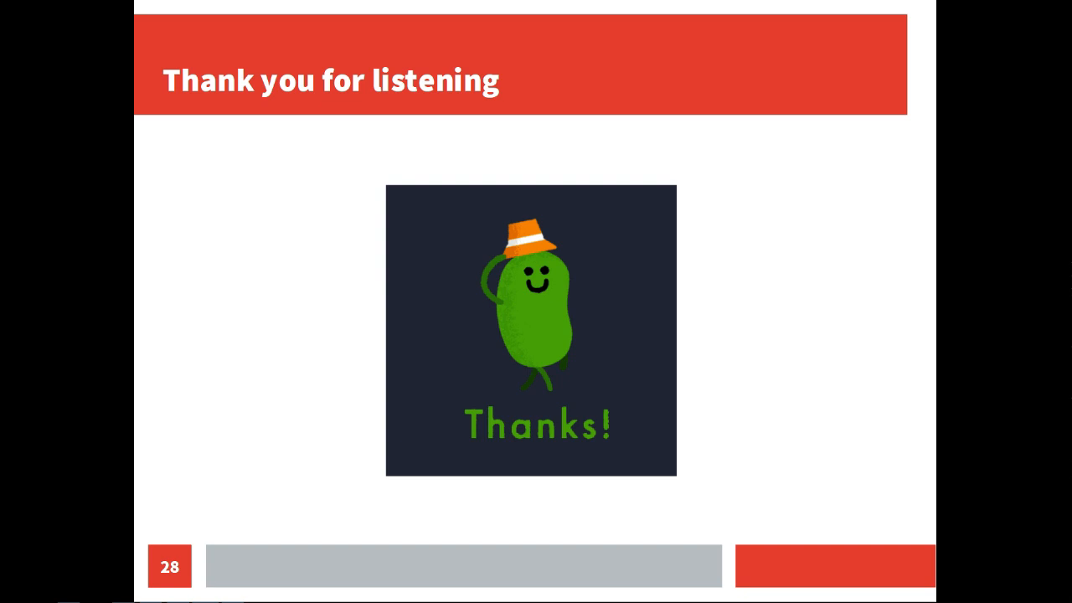
pyautogui.press('Right')
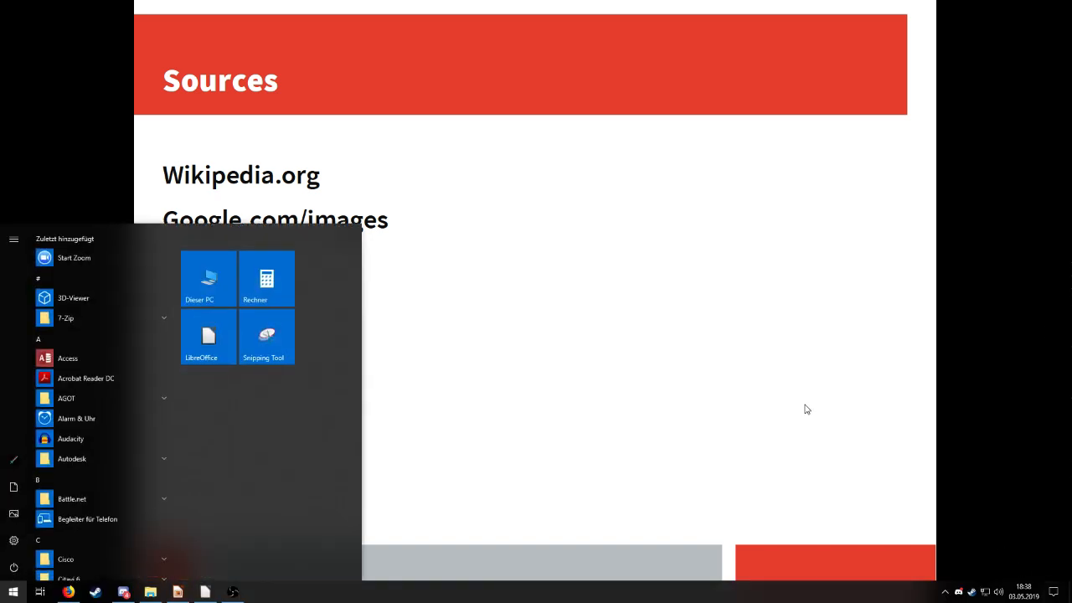
pyautogui.click(233, 593)
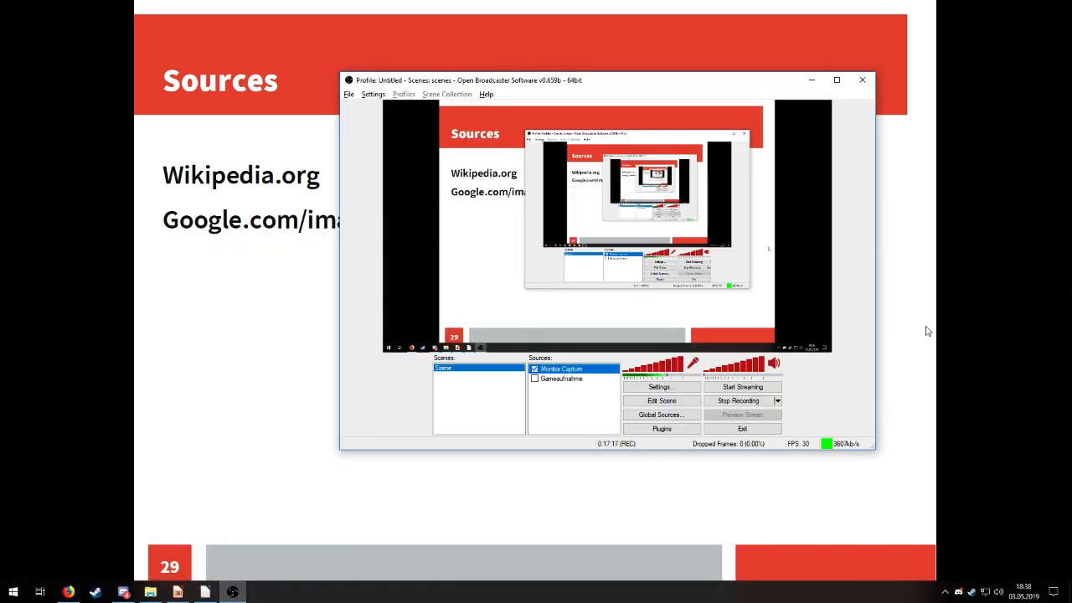